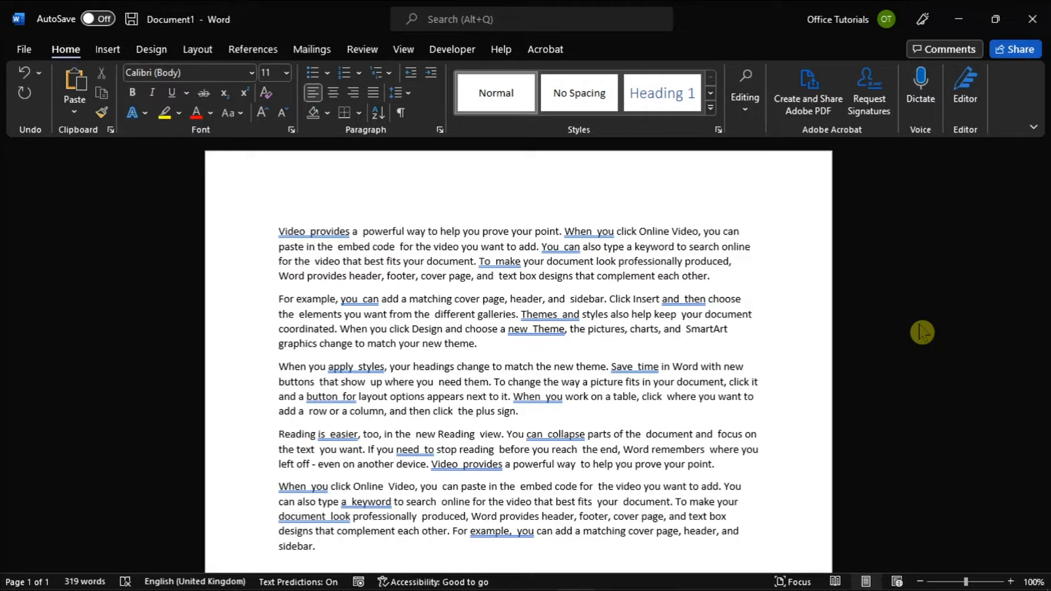
# Bring up the Replace dialog from the Home tab's Editing group
pyautogui.click(745, 367)
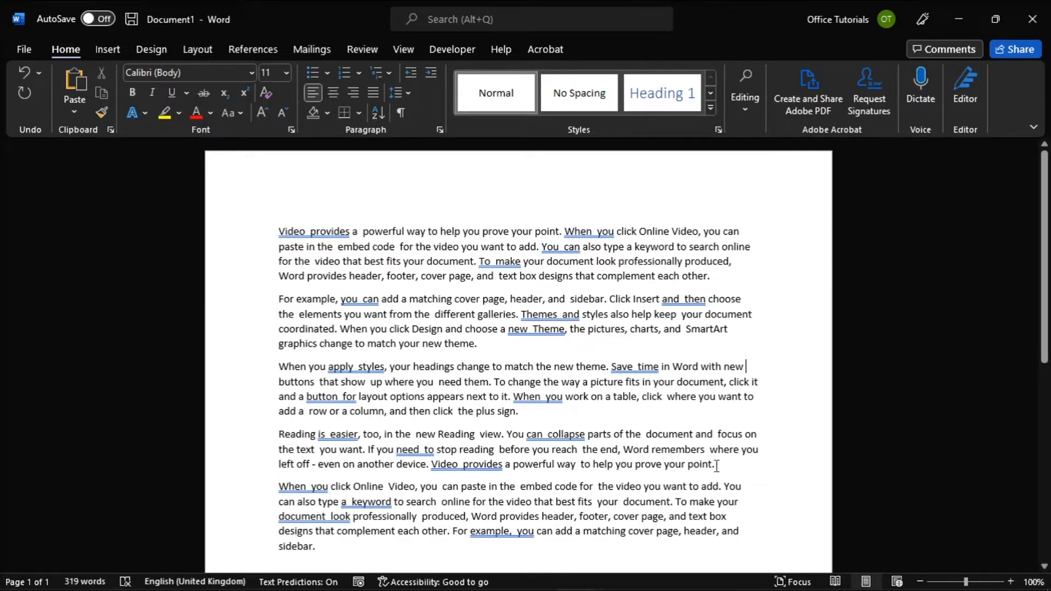
pyautogui.moveTo(889, 316)
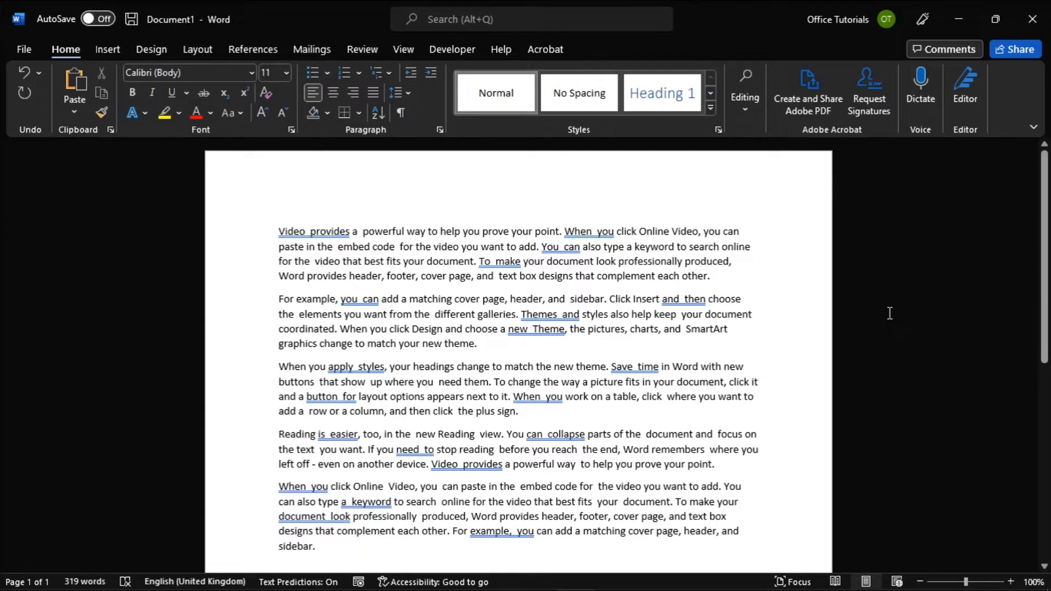
pyautogui.moveTo(917, 320)
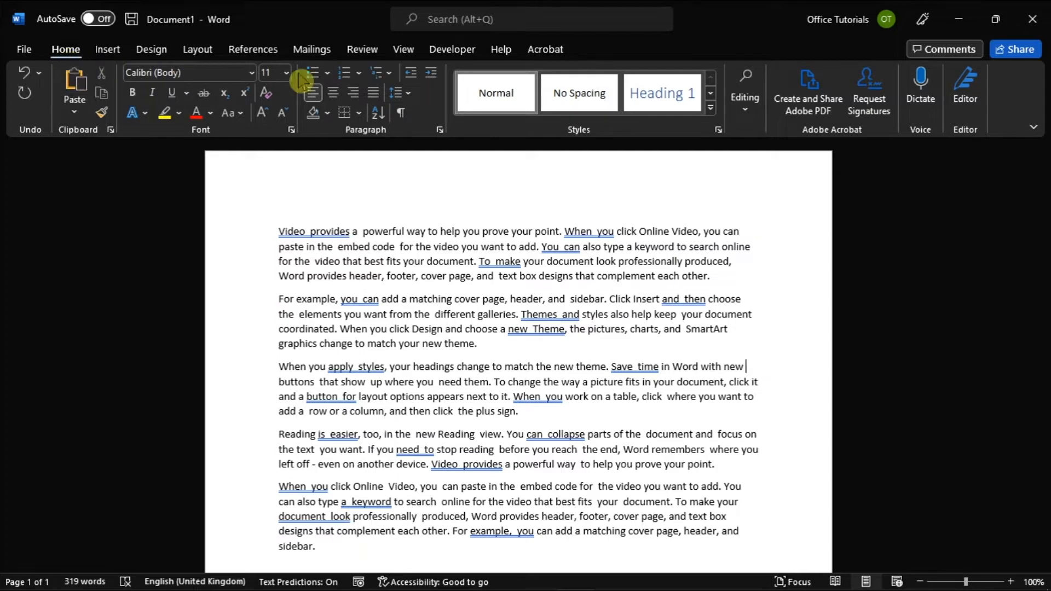
pyautogui.click(745, 92)
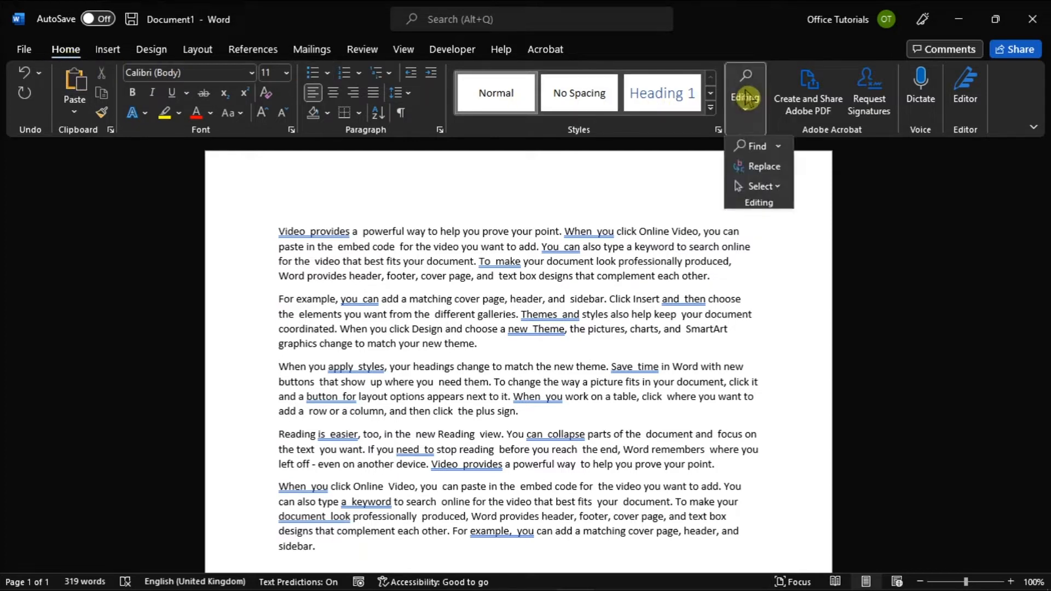
pyautogui.click(762, 166)
pyautogui.write('( ')
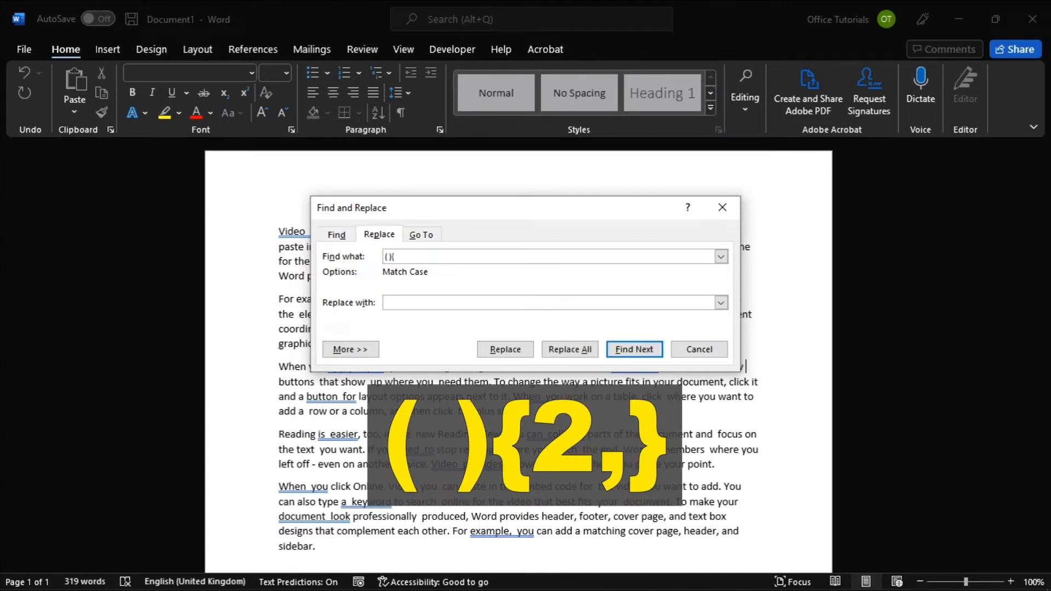
# Search for ( ){2,} and replace with the captured space \1
pyautogui.write('{2,}')
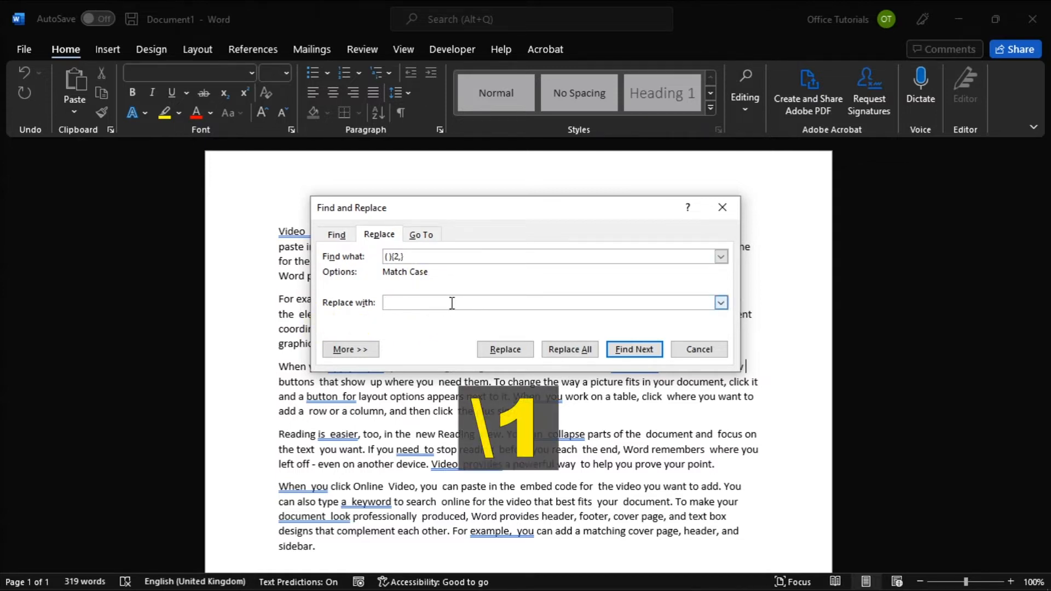
pyautogui.write('\\1')
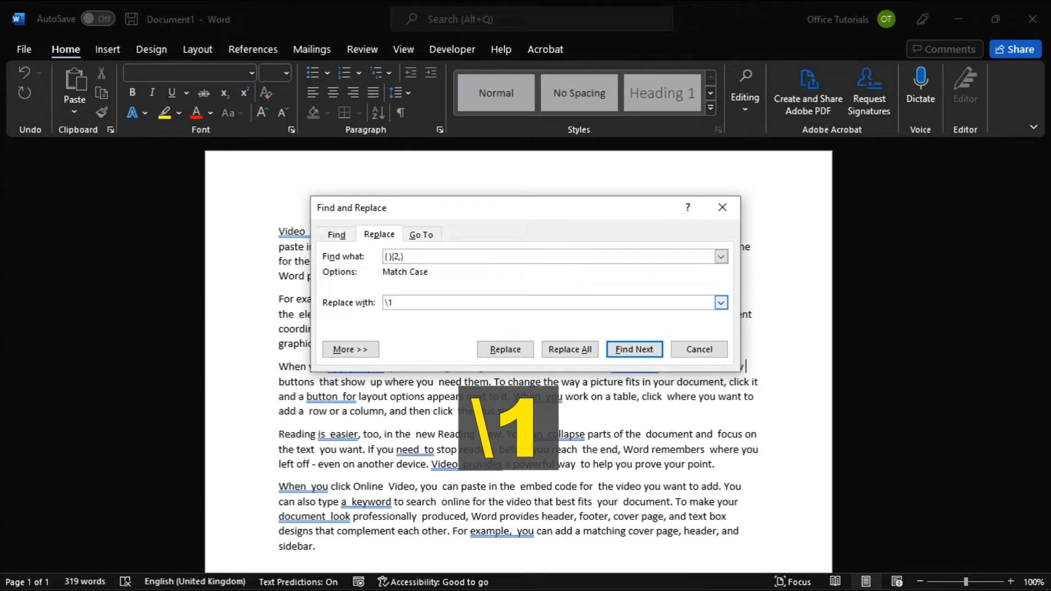
# Enable Use wildcards and run Replace All, collapsing 53 runs of extra spaces
pyautogui.click(350, 350)
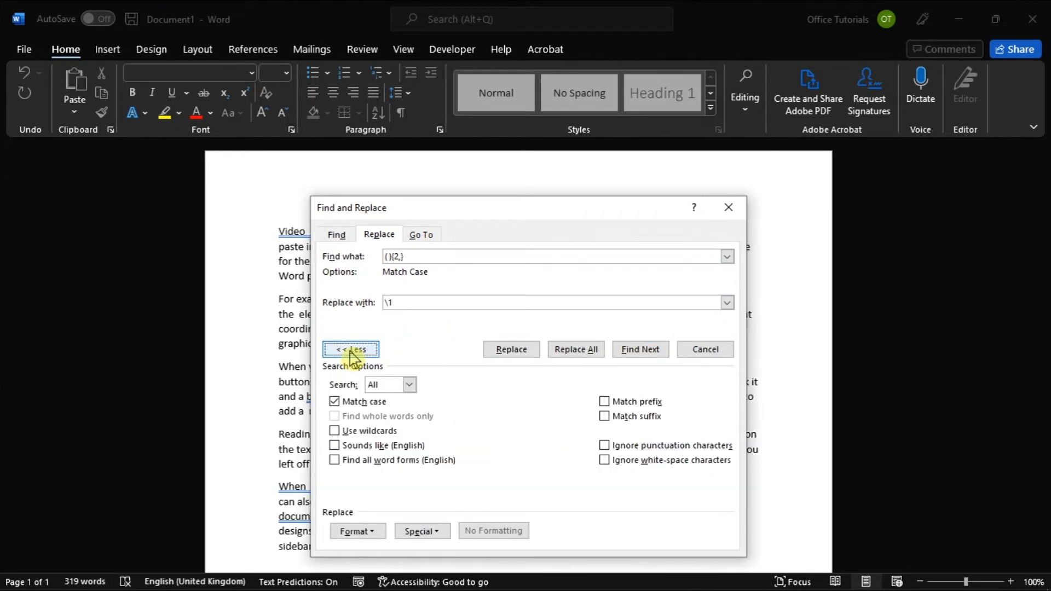
pyautogui.click(335, 431)
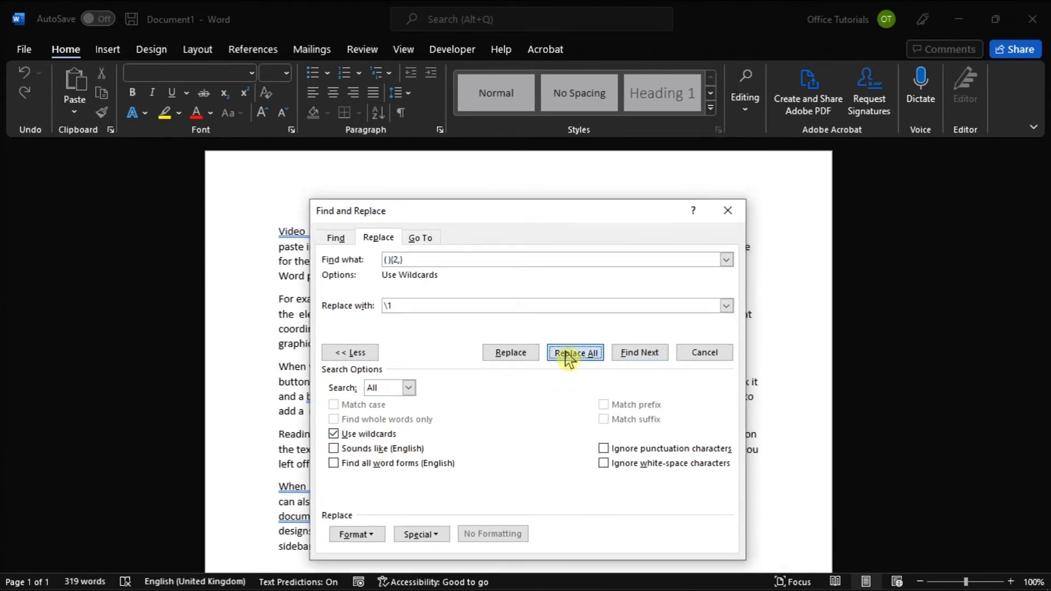
pyautogui.click(575, 352)
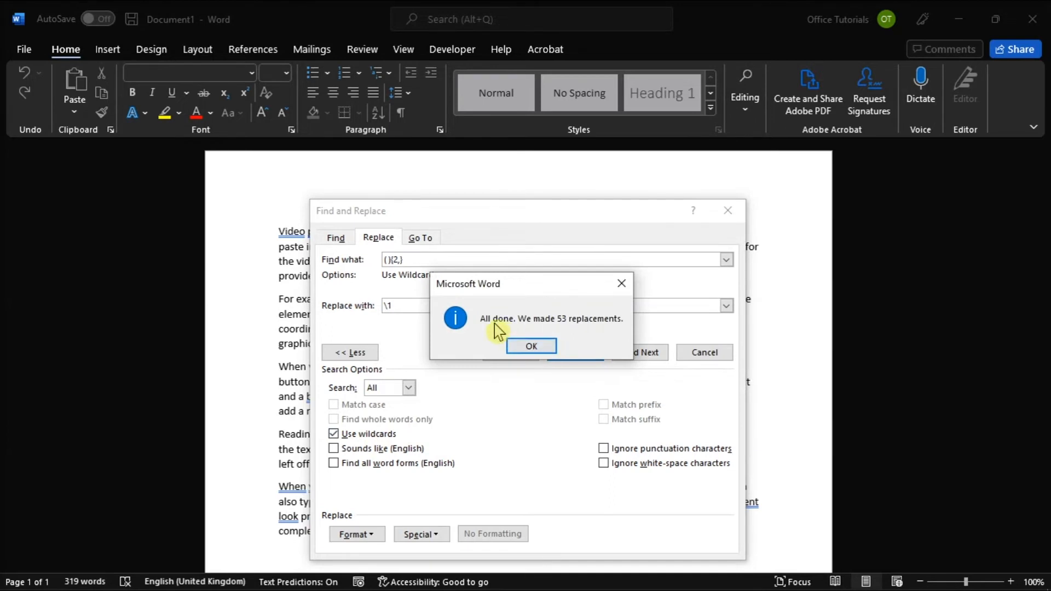
pyautogui.moveTo(593, 330)
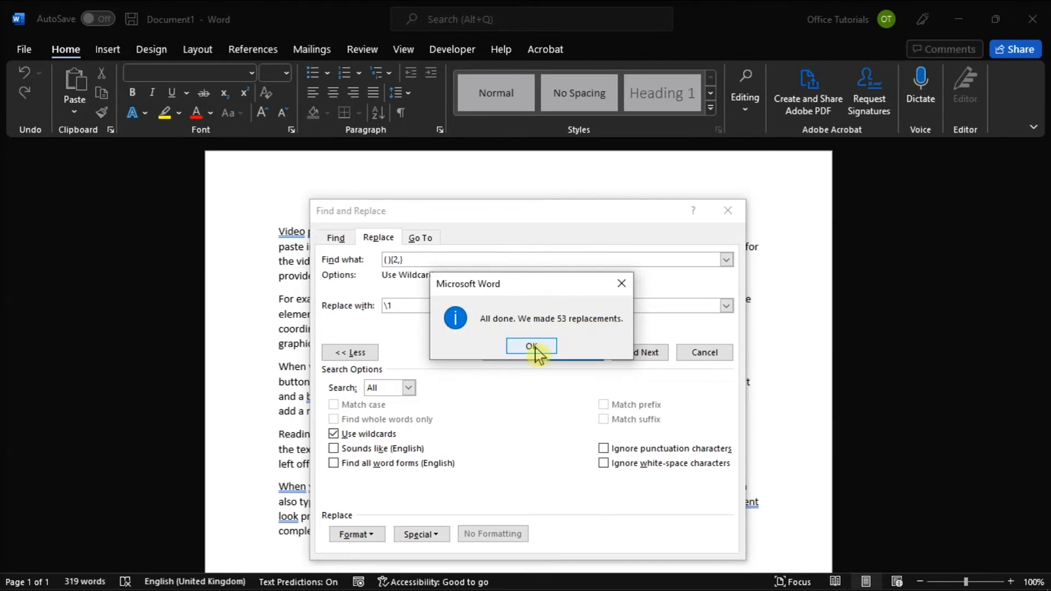
# Acknowledge the 53 replacements and close the dialog to review the single-spaced text
pyautogui.click(531, 347)
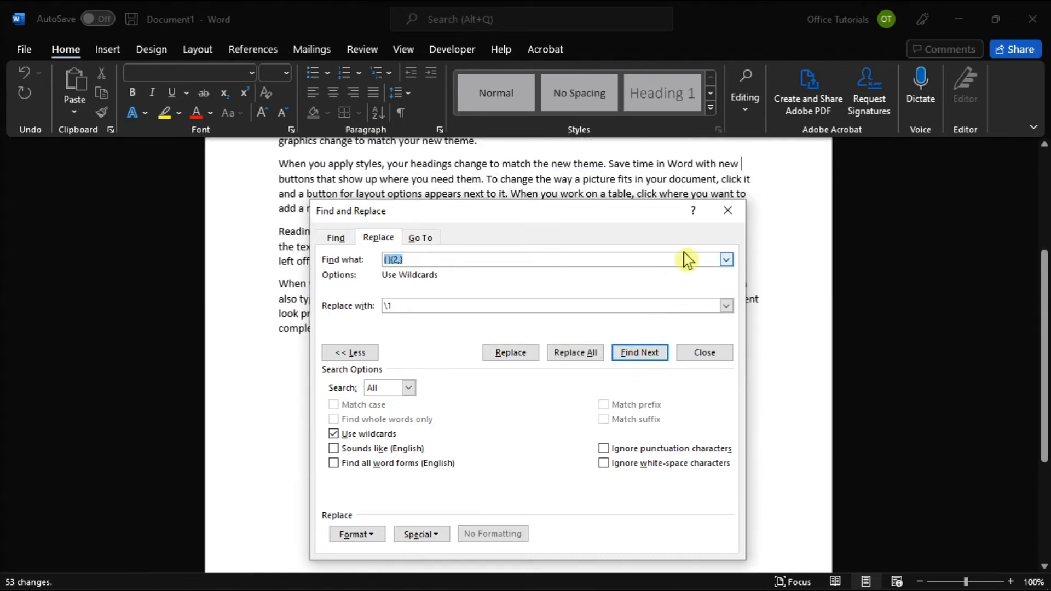
pyautogui.click(703, 351)
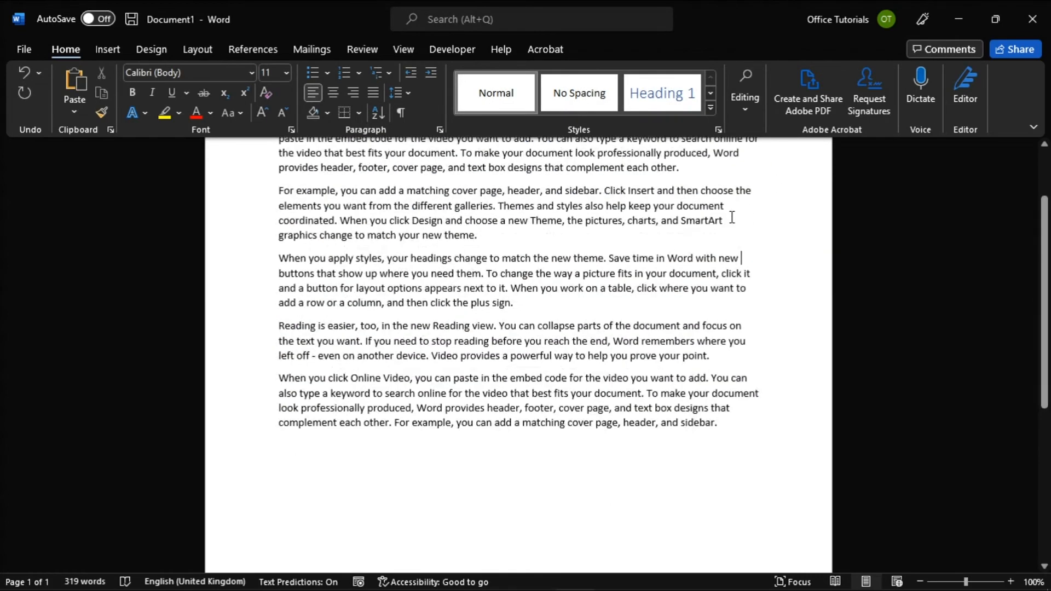
pyautogui.scroll(3)
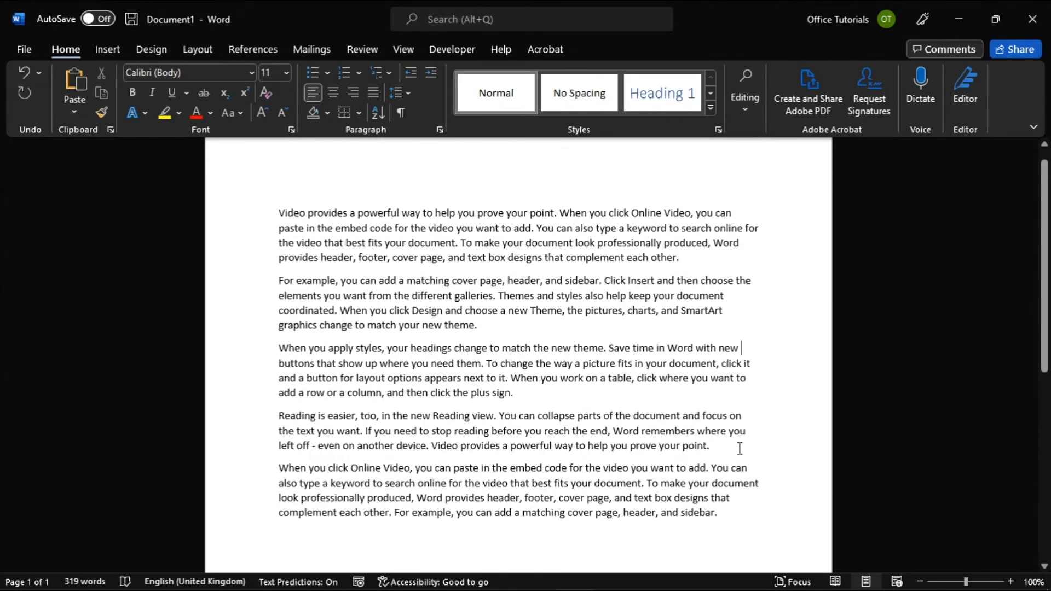
pyautogui.moveTo(881, 342)
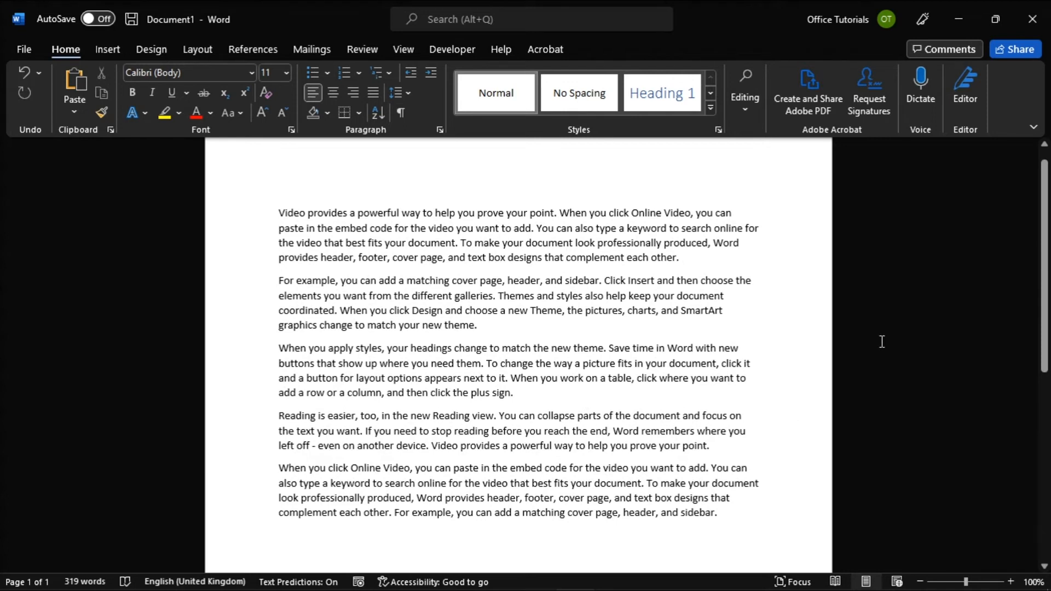